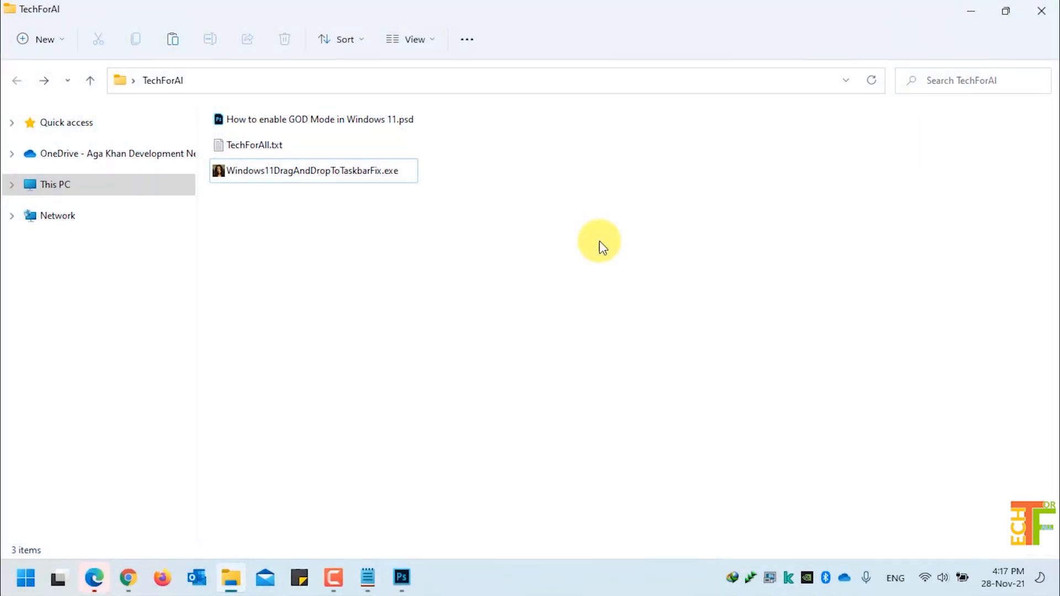
{"action": "mouse_move", "coordinate": [518, 223]}
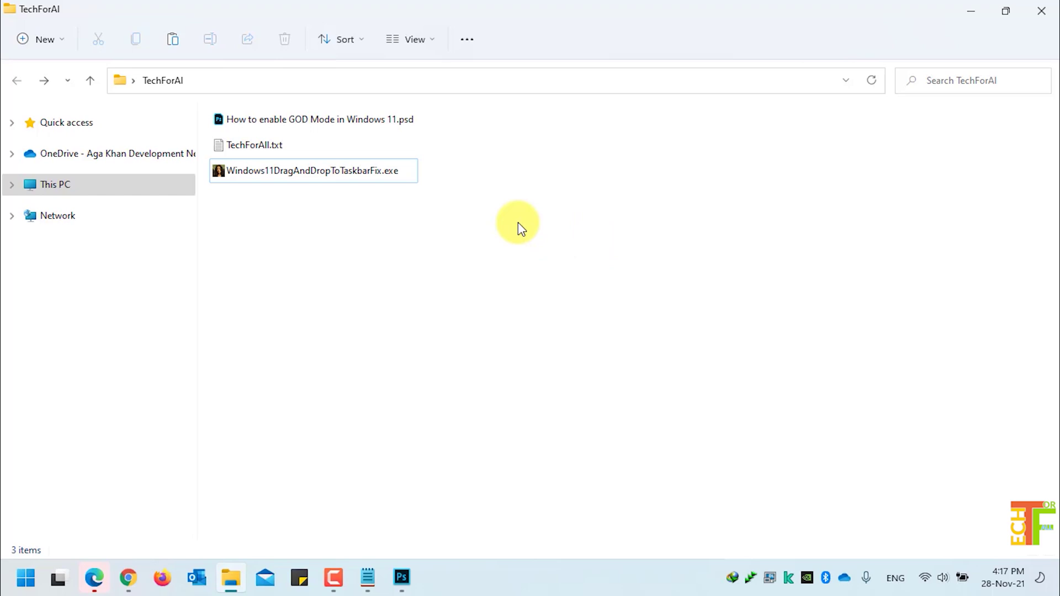
Step: Select the God Mode PSD, open a blank Notepad, then select Windows11DragAndDropToTaskbarFix.exe
{"action": "left_click", "coordinate": [320, 119]}
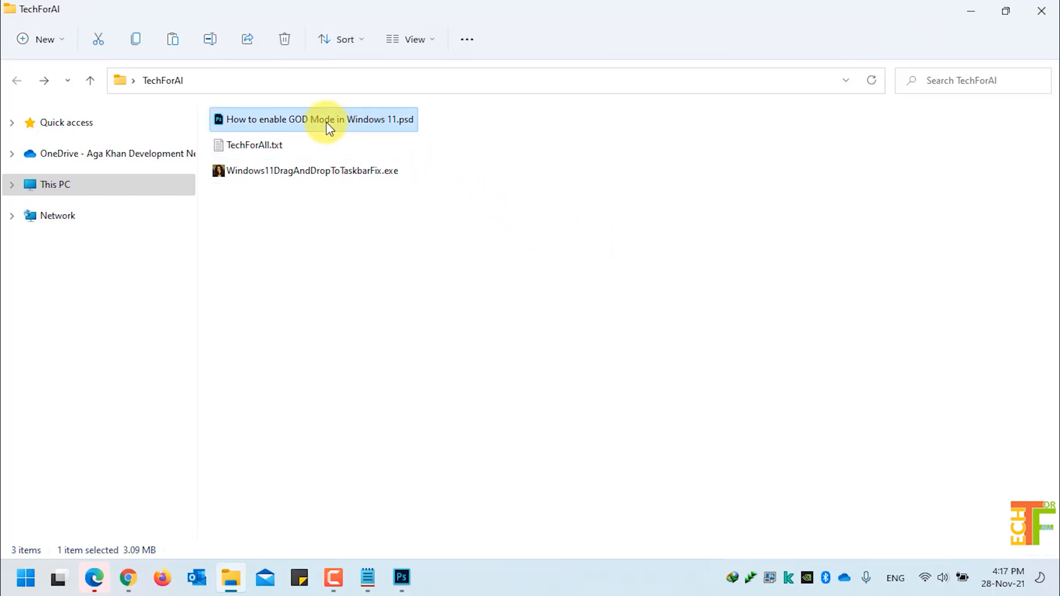
{"action": "mouse_move", "coordinate": [318, 126]}
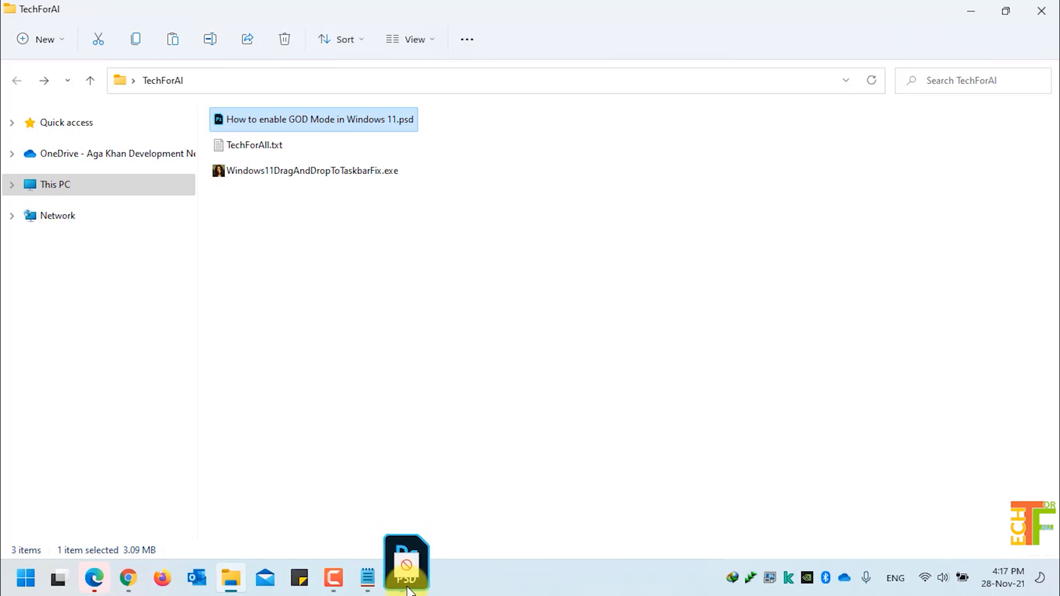
{"action": "left_click", "coordinate": [367, 578]}
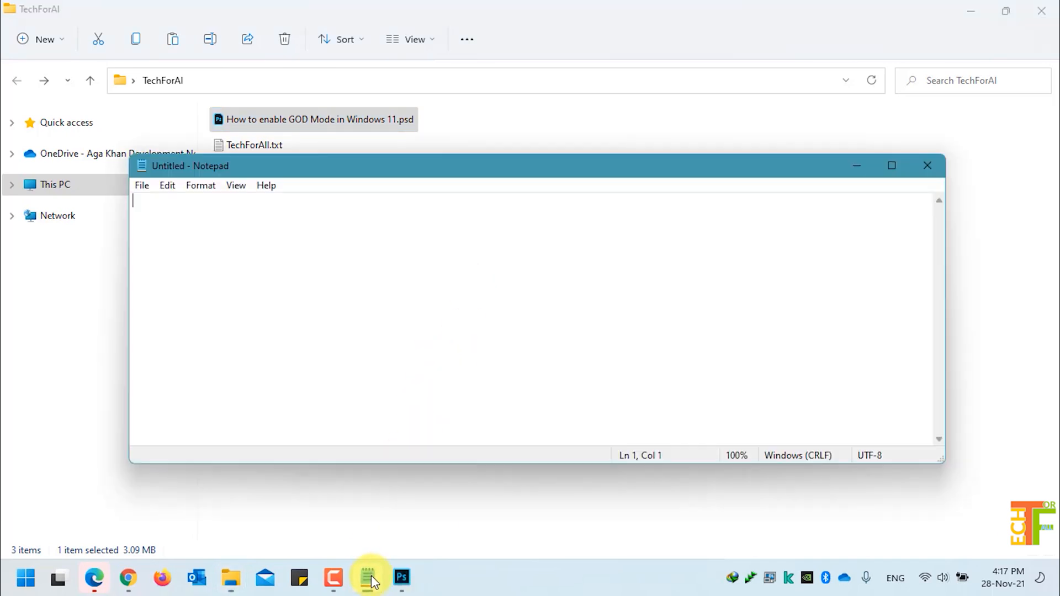
{"action": "mouse_move", "coordinate": [722, 133]}
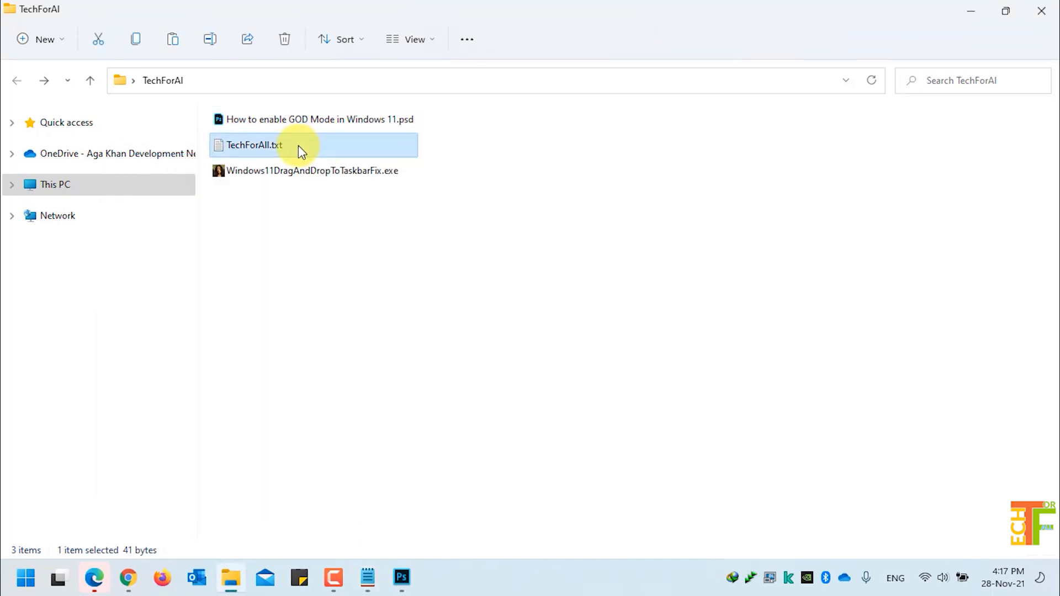
{"action": "mouse_move", "coordinate": [254, 153]}
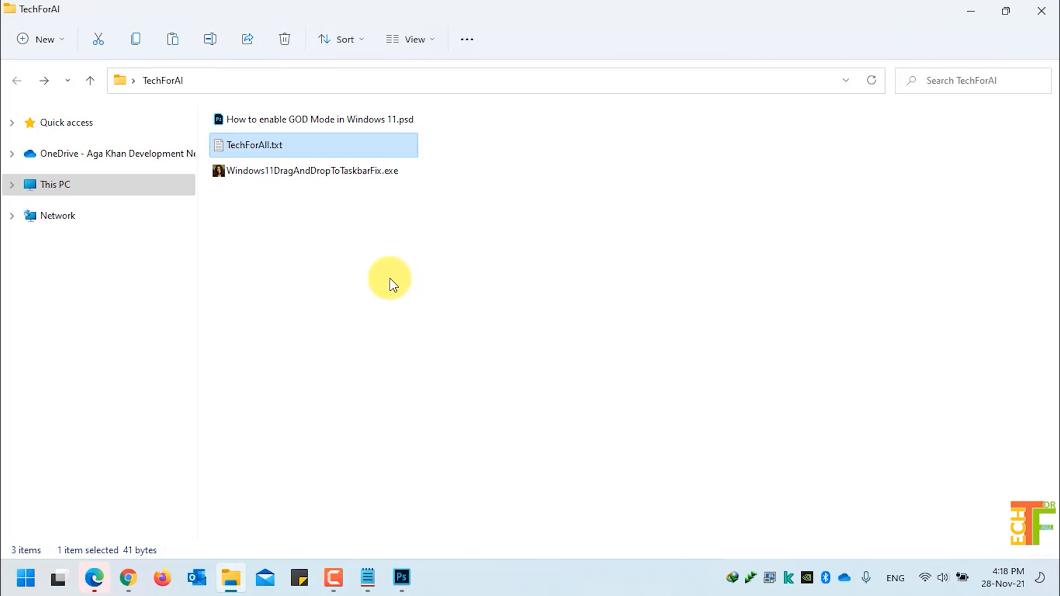
{"action": "mouse_move", "coordinate": [326, 177]}
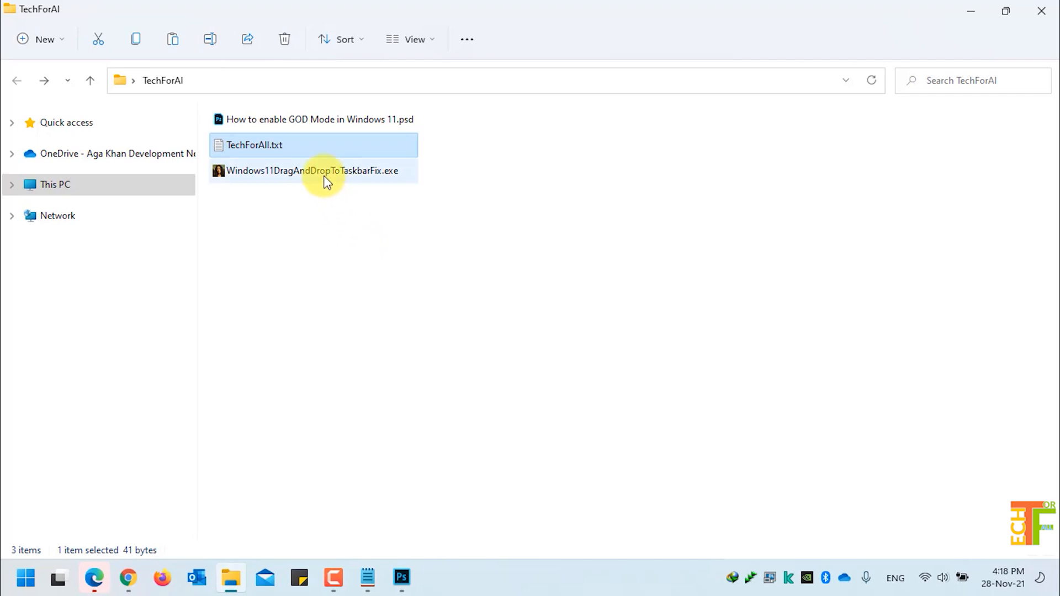
{"action": "mouse_move", "coordinate": [313, 170]}
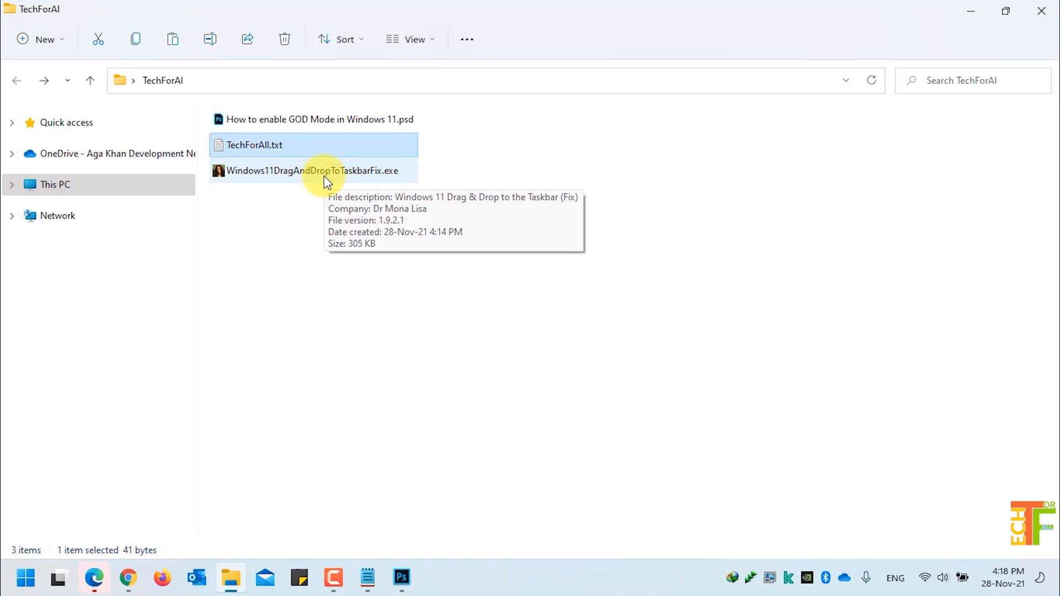
{"action": "left_click", "coordinate": [312, 171]}
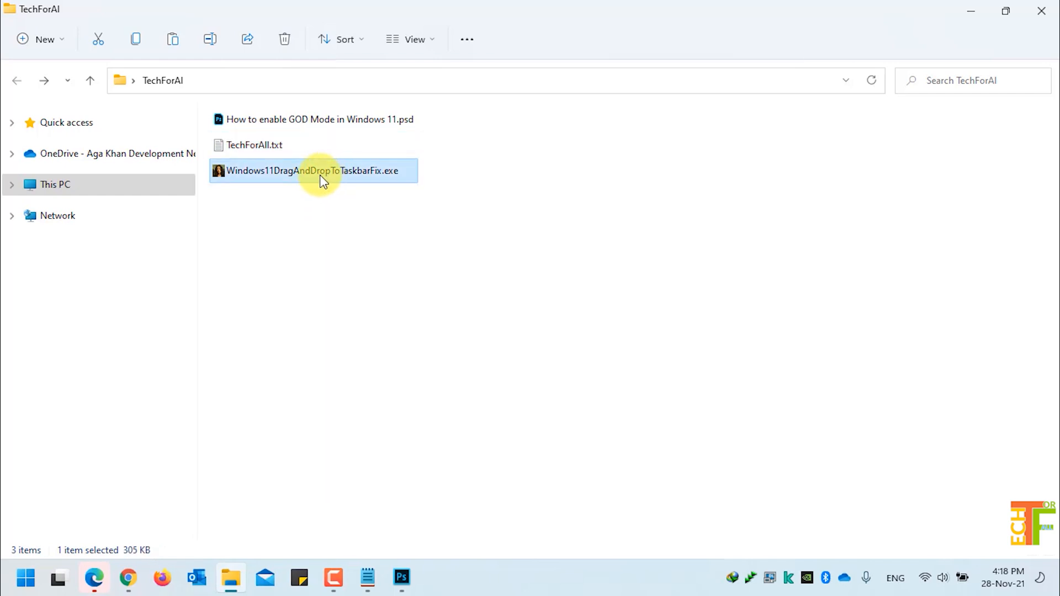
{"action": "mouse_move", "coordinate": [297, 175]}
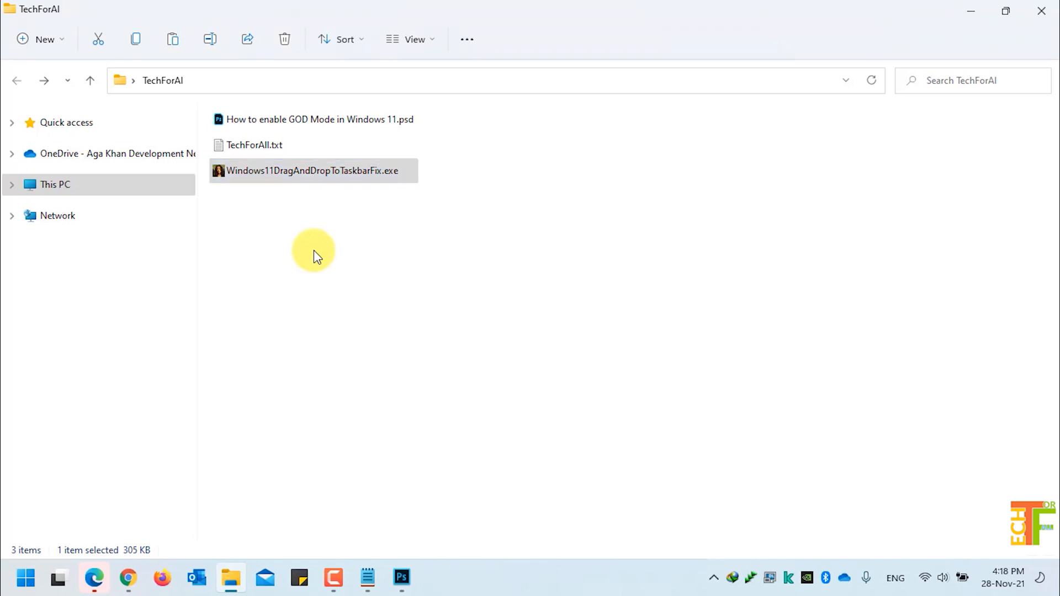
{"action": "mouse_move", "coordinate": [672, 543]}
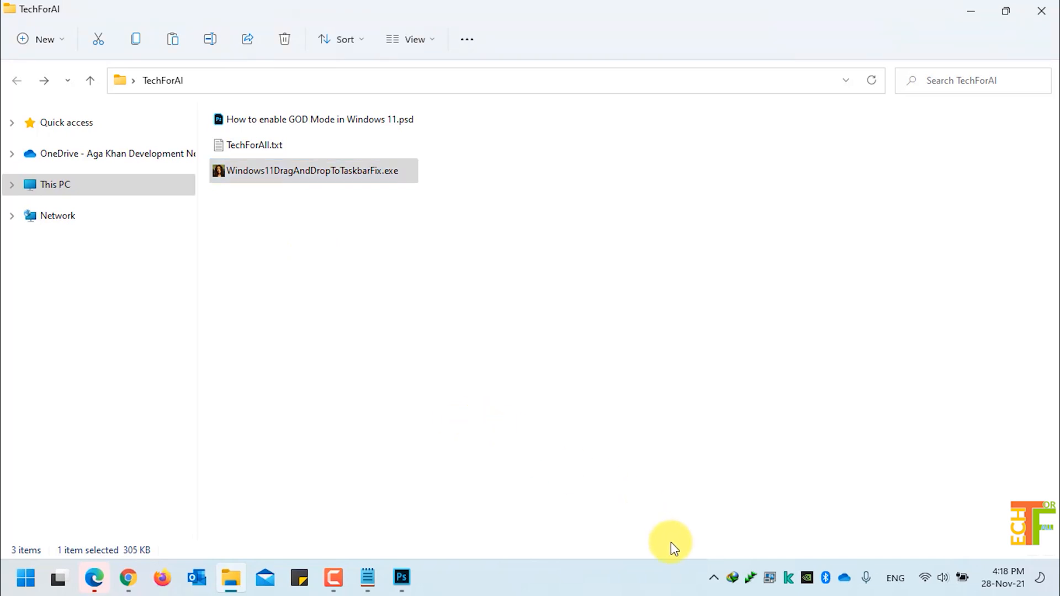
{"action": "mouse_move", "coordinate": [714, 579]}
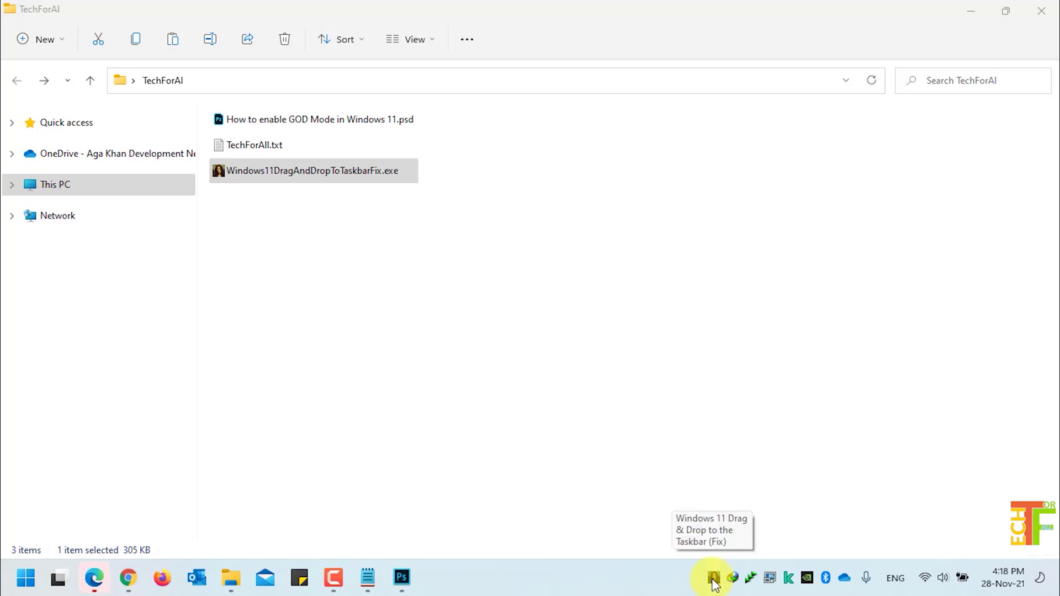
{"action": "mouse_move", "coordinate": [690, 541]}
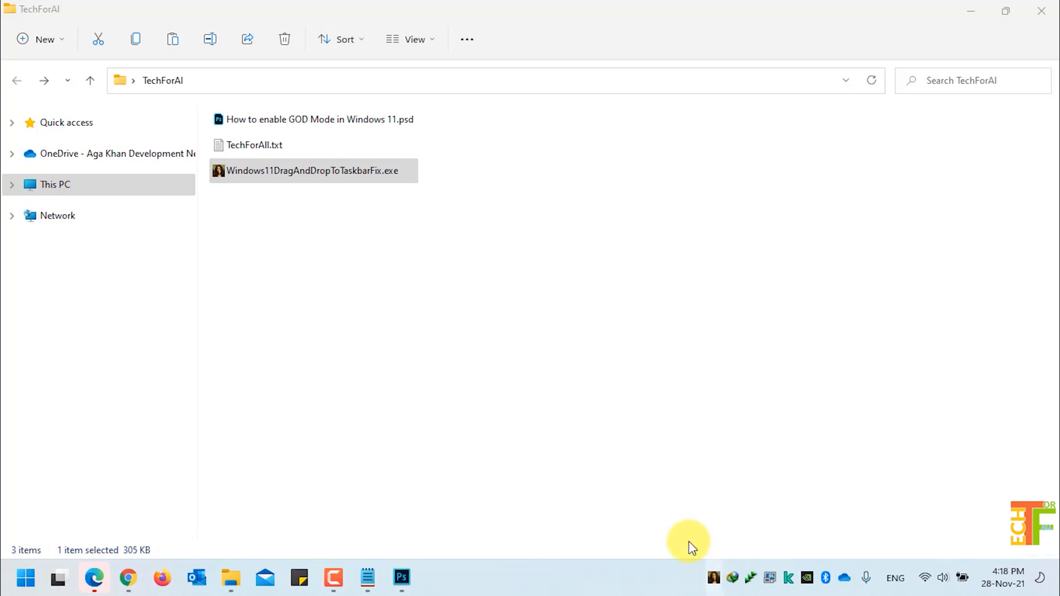
Step: Confirm the Windows 11 Drag & Drop to the Taskbar (Fix) icon is running in the tray
{"action": "left_click", "coordinate": [407, 230]}
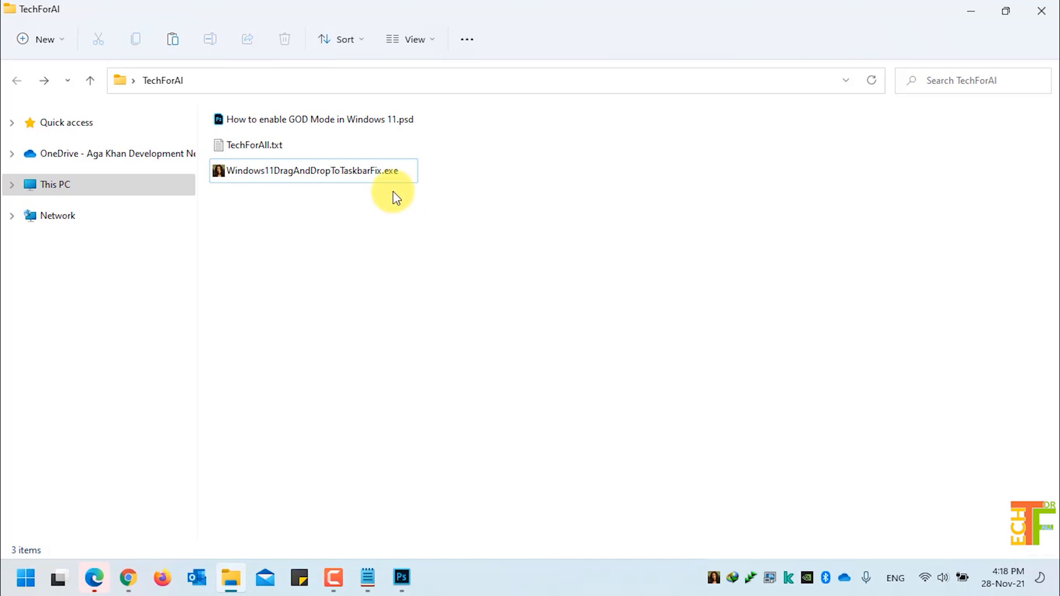
Step: Drag the God Mode PSD onto the Photoshop taskbar icon and drop it into Photoshop
{"action": "left_click", "coordinate": [295, 119]}
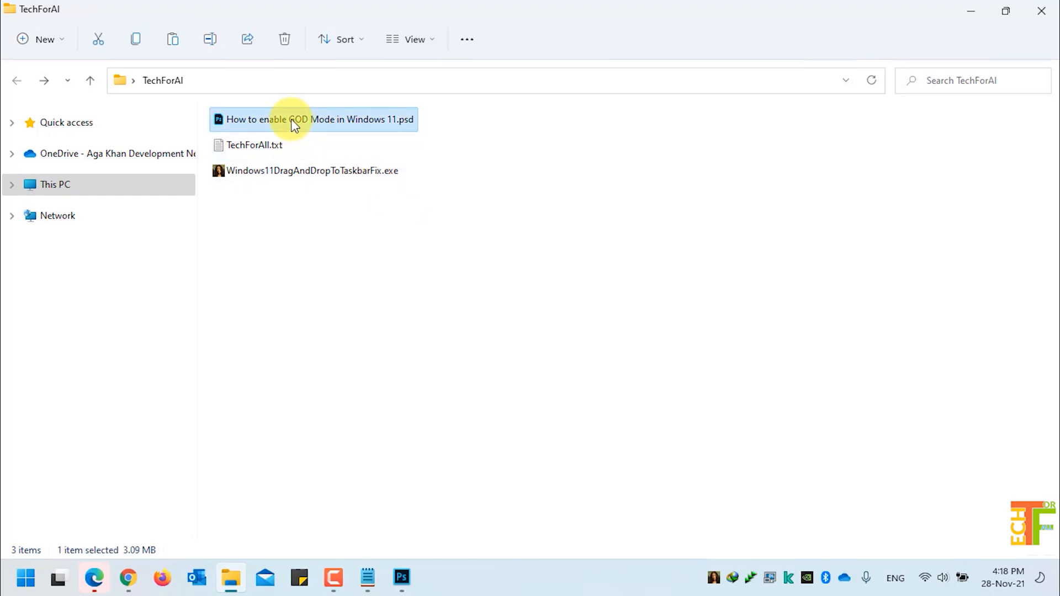
{"action": "left_click_drag", "start_coordinate": [314, 119], "coordinate": [413, 542]}
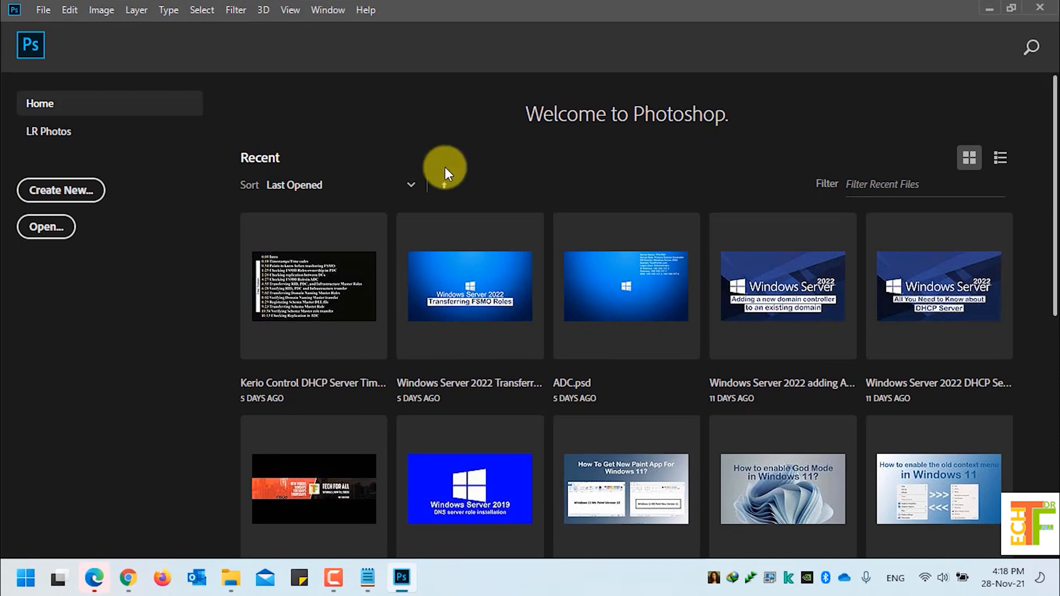
{"action": "double_click", "coordinate": [783, 489]}
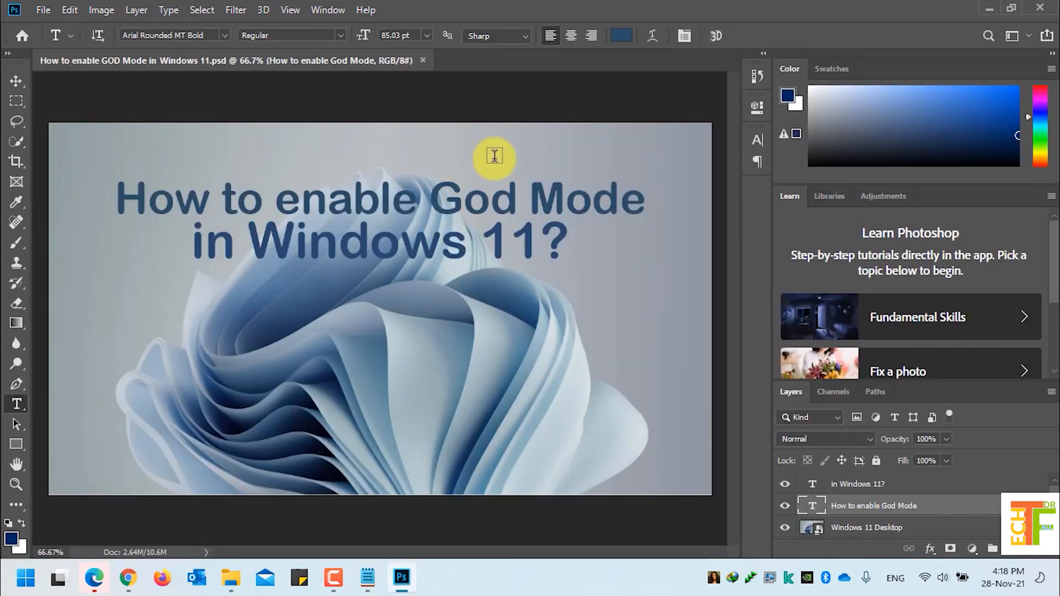
{"action": "mouse_move", "coordinate": [987, 14]}
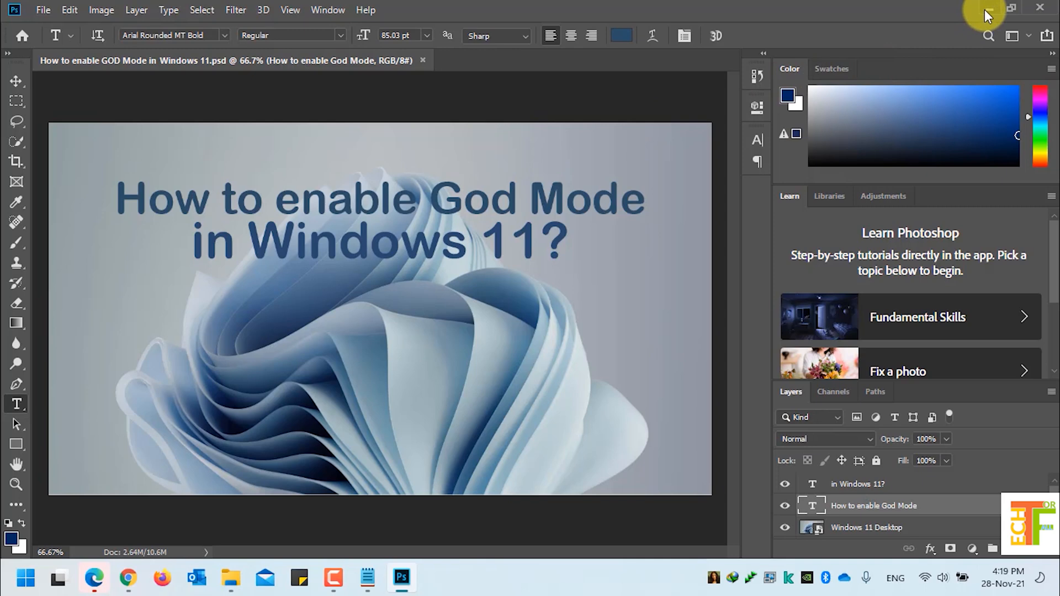
Step: Minimize Photoshop, view TechForAll.txt's YouTube link in Notepad, and close it
{"action": "left_click", "coordinate": [231, 578]}
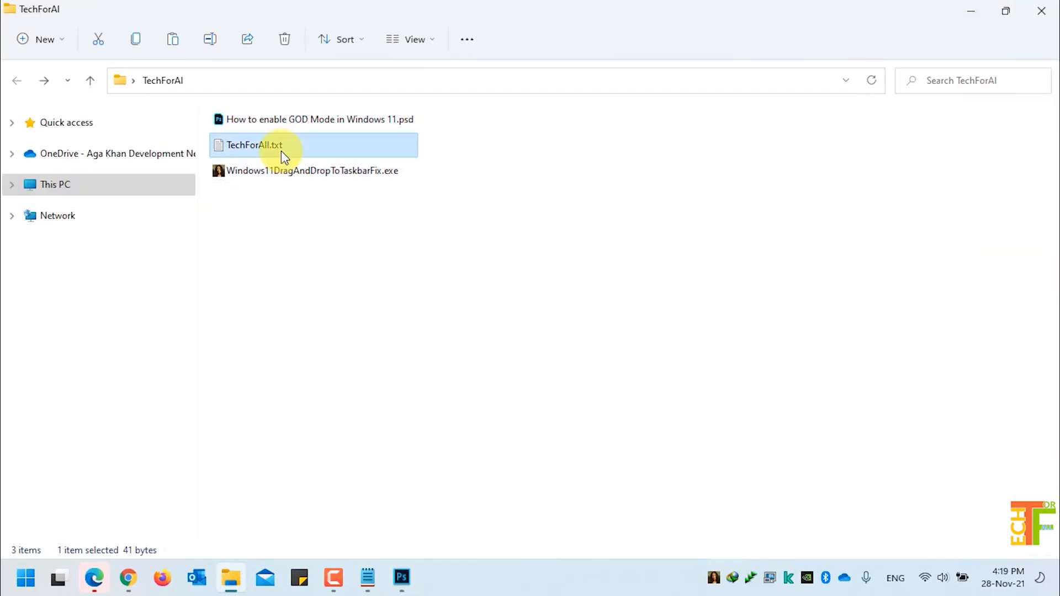
{"action": "mouse_move", "coordinate": [298, 152]}
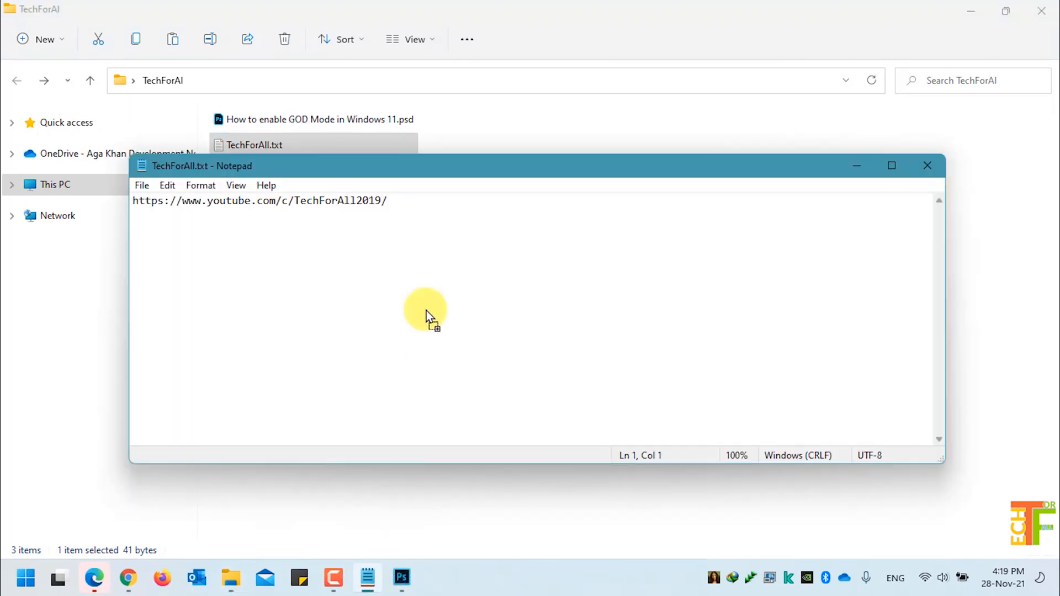
{"action": "mouse_move", "coordinate": [928, 167]}
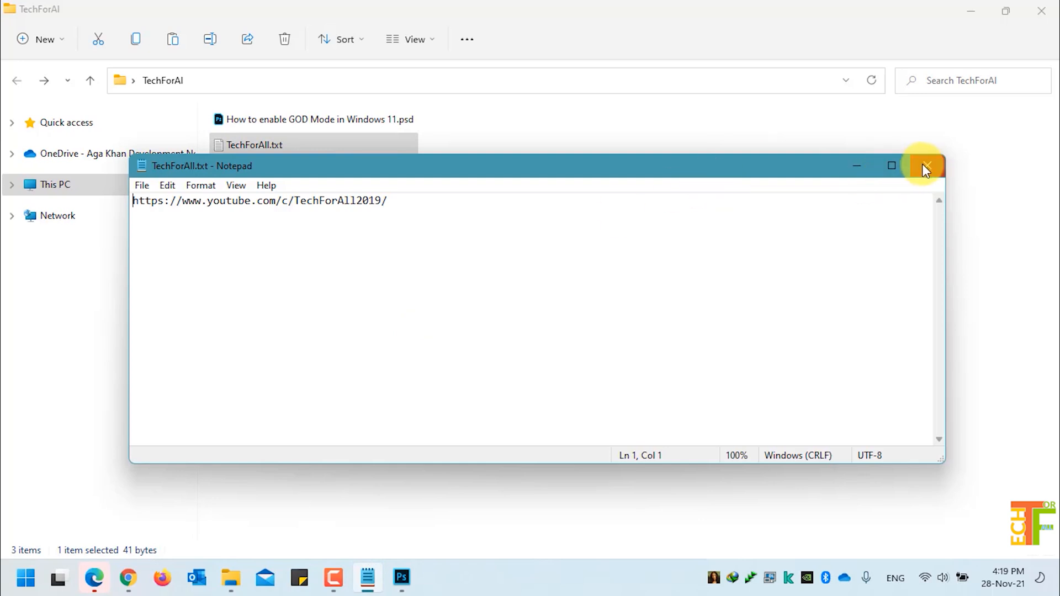
{"action": "left_click", "coordinate": [925, 166]}
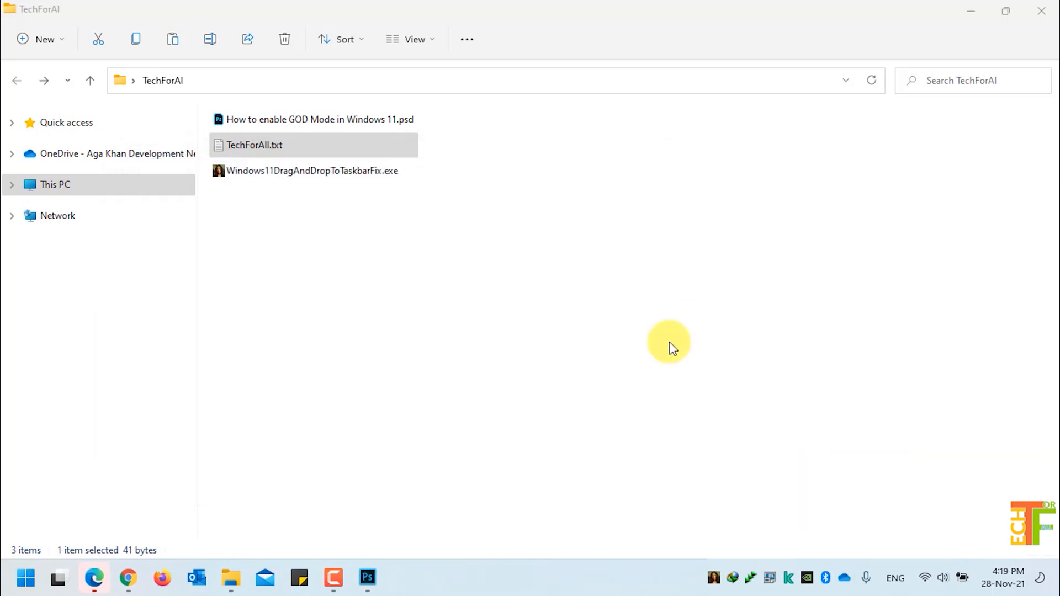